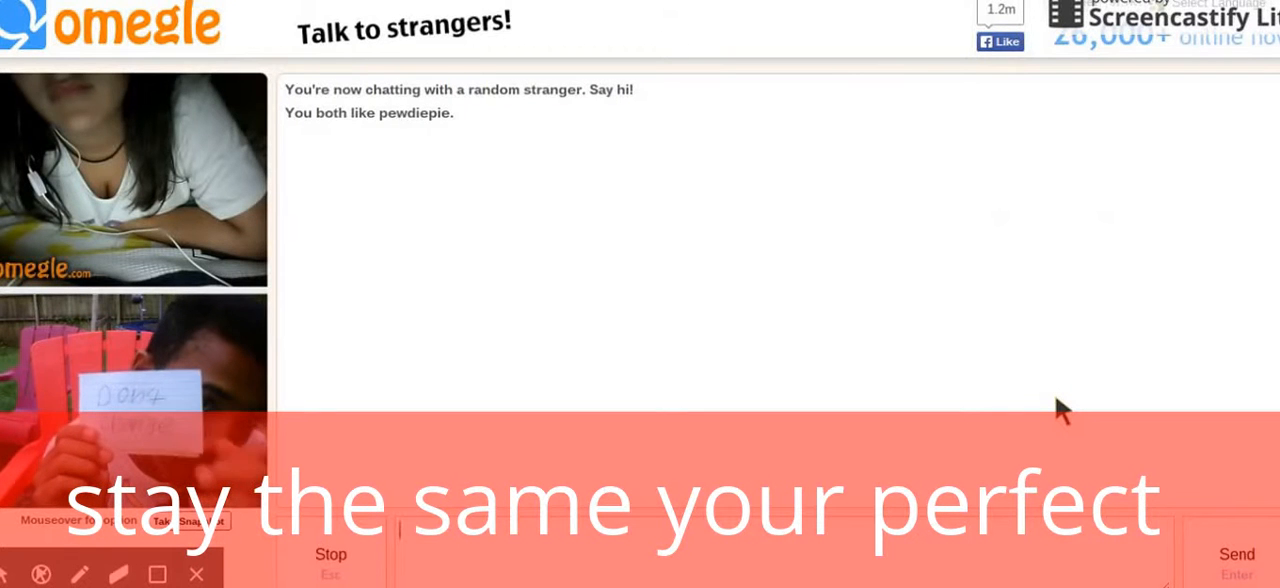
Step: Cycle through stranger chats holding up the Don't Change sign until one says 'stay great'
{"action": "left_click", "coordinate": [330, 554]}
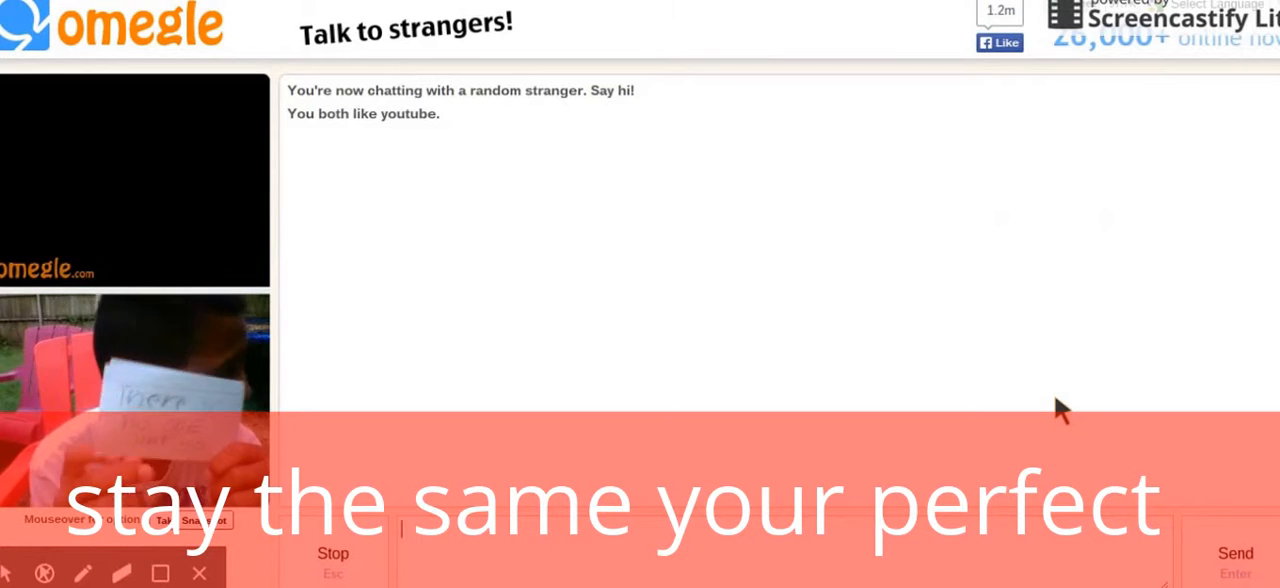
{"action": "left_click", "coordinate": [332, 553]}
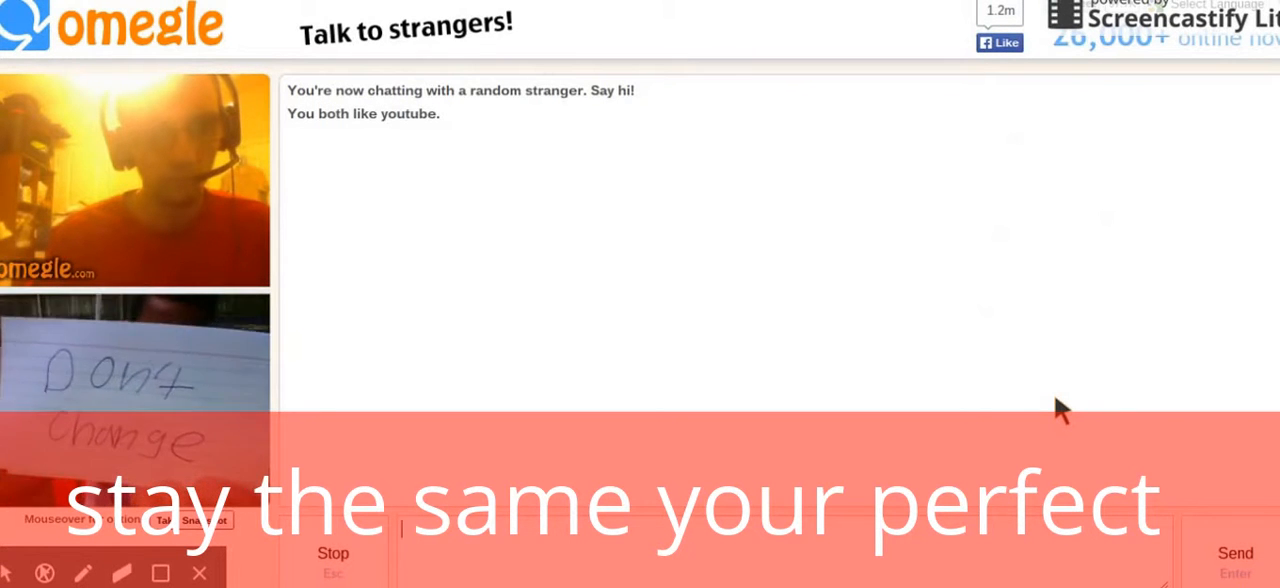
{"action": "left_click", "coordinate": [333, 553]}
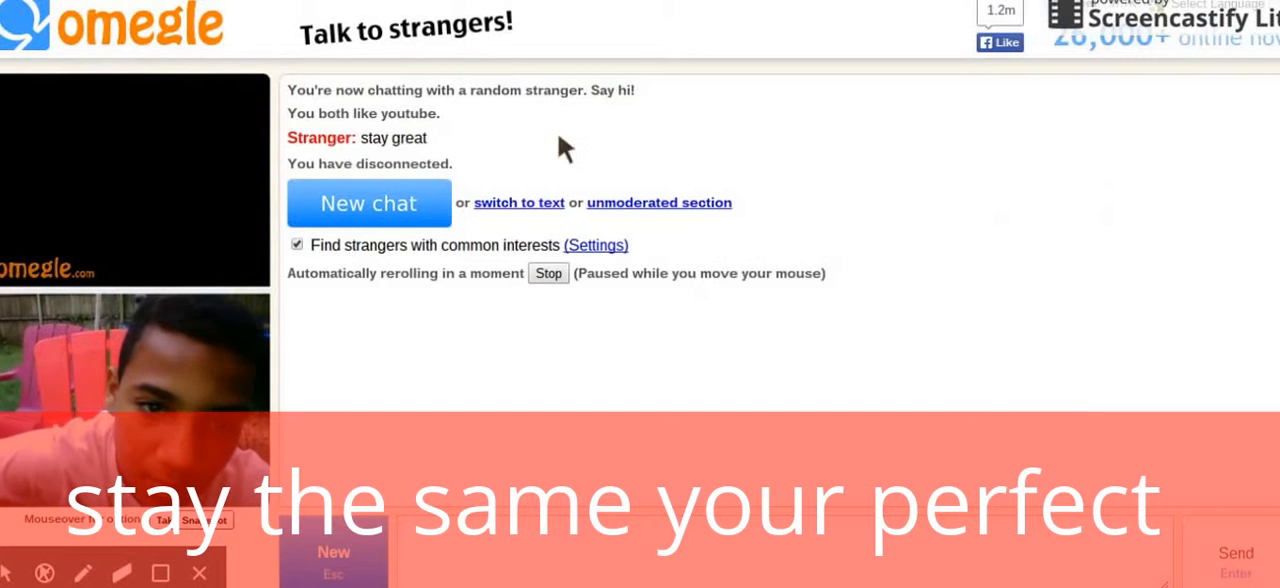
Step: Stop automatic rerolling, then start a new chat with a stranger sharing the youtube interest
{"action": "left_click", "coordinate": [548, 273]}
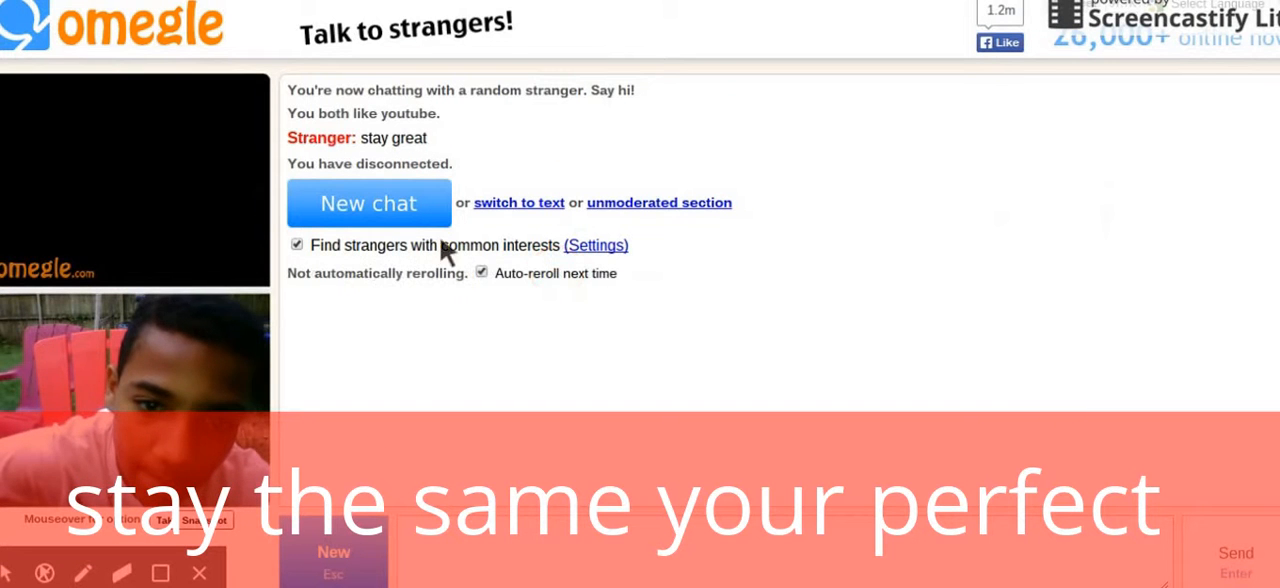
{"action": "mouse_move", "coordinate": [240, 145]}
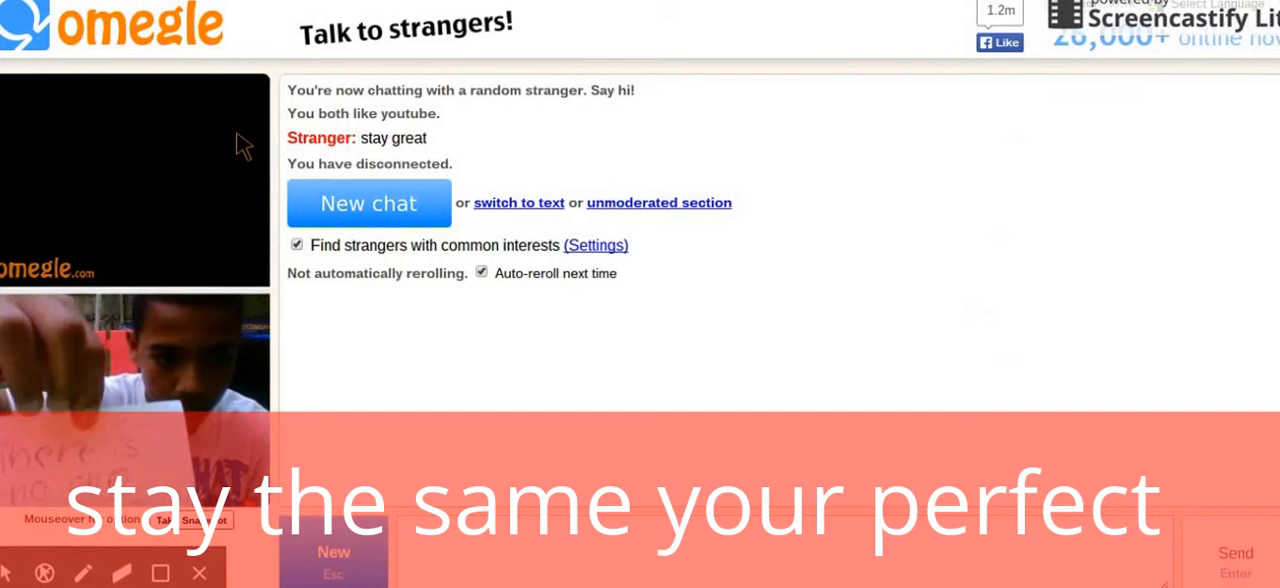
{"action": "left_click", "coordinate": [368, 203]}
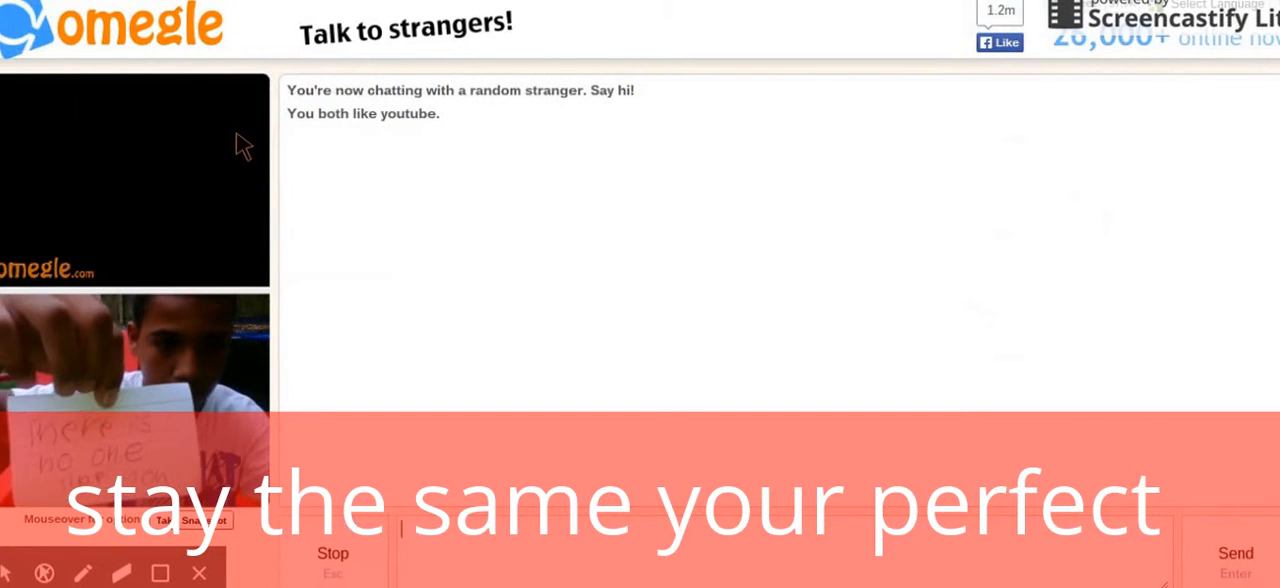